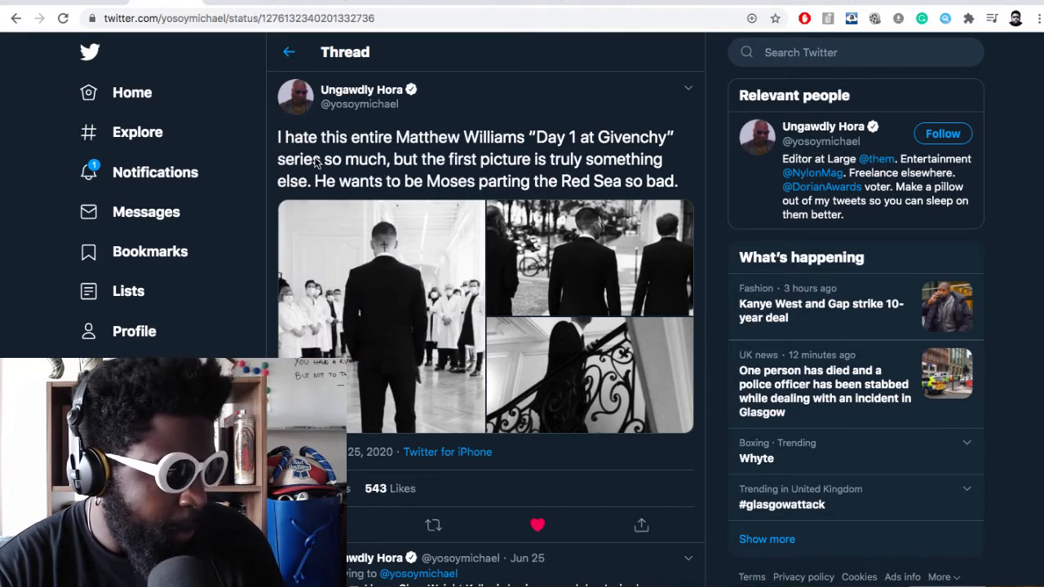
mouse_move(384, 155)
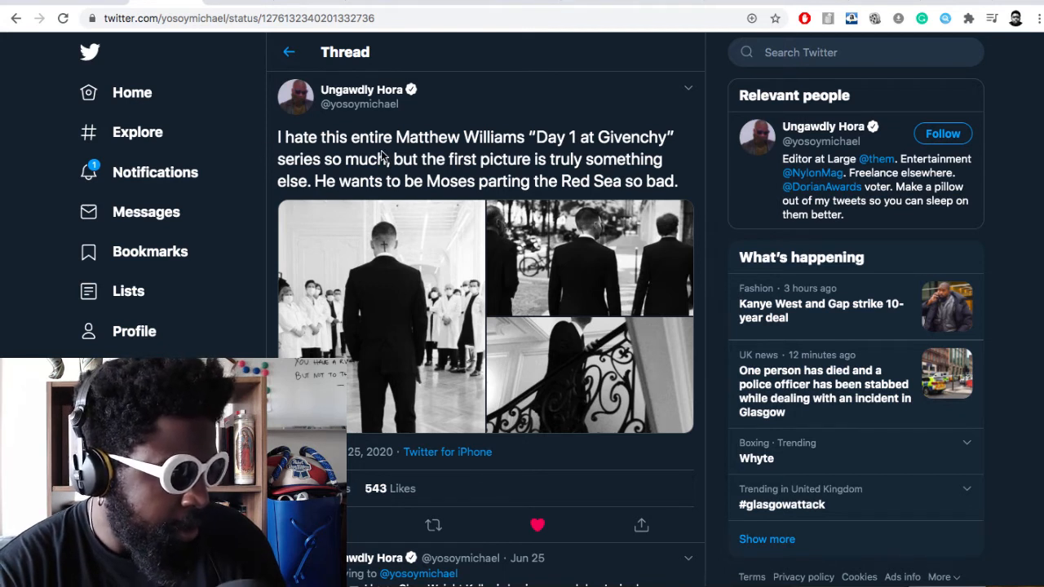
mouse_move(362, 214)
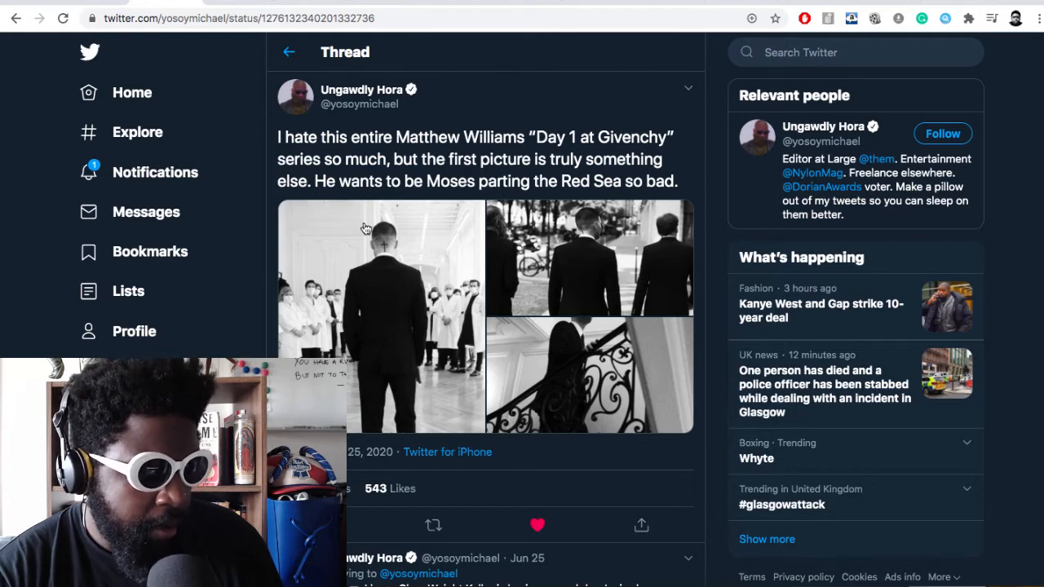
click(380, 277)
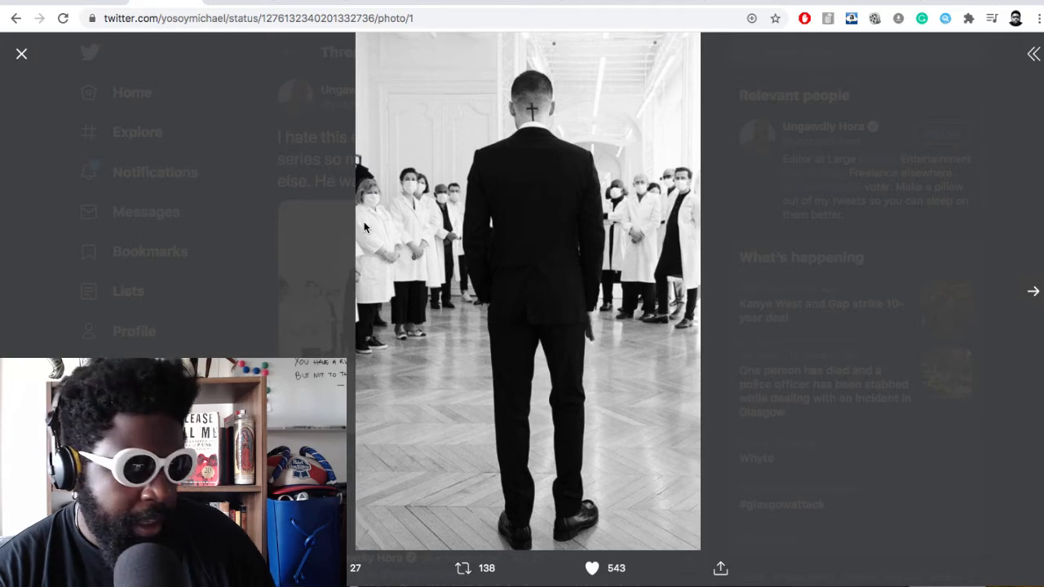
click(1033, 291)
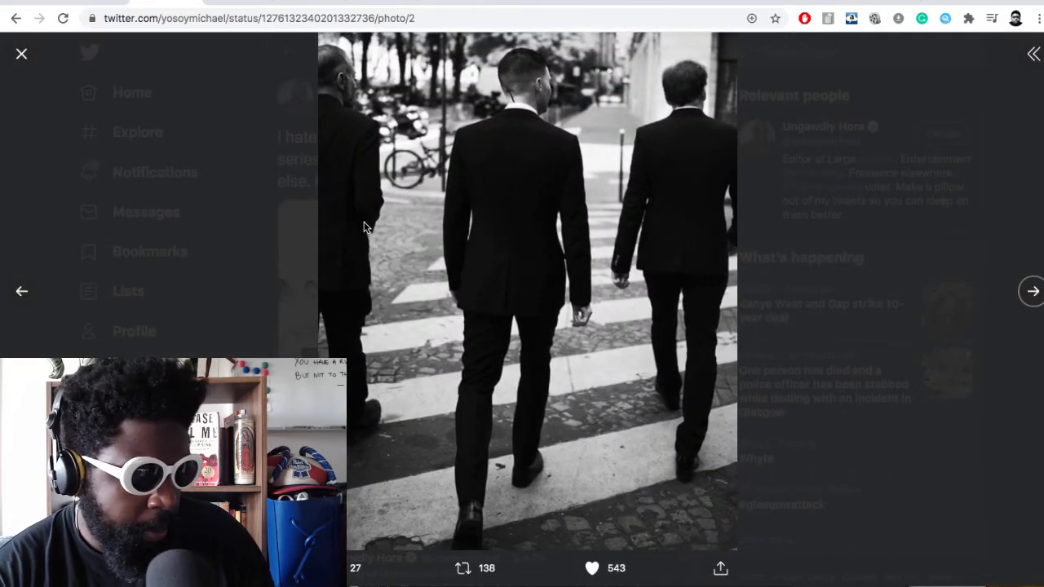
click(1032, 291)
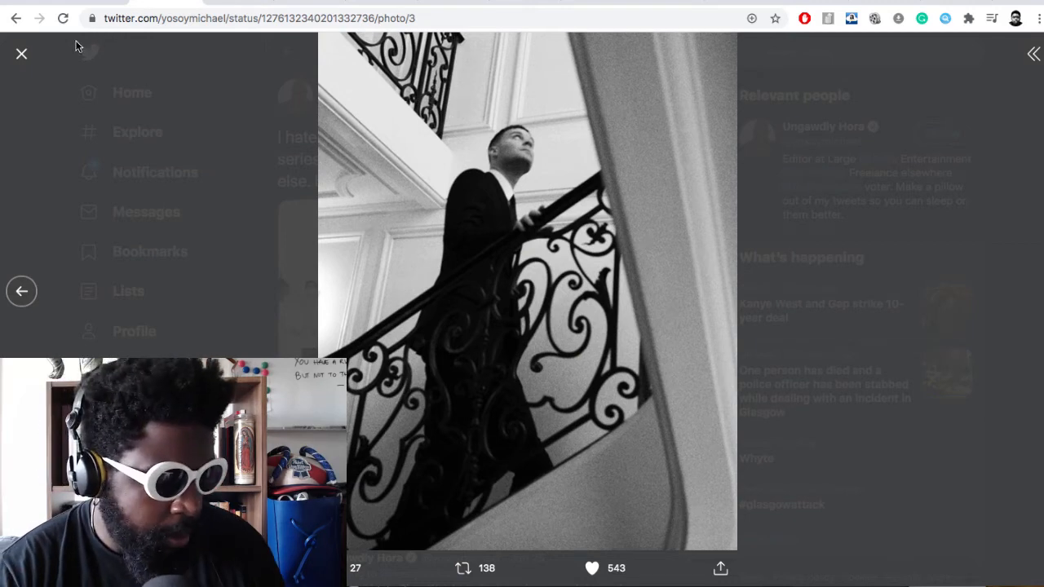
click(21, 52)
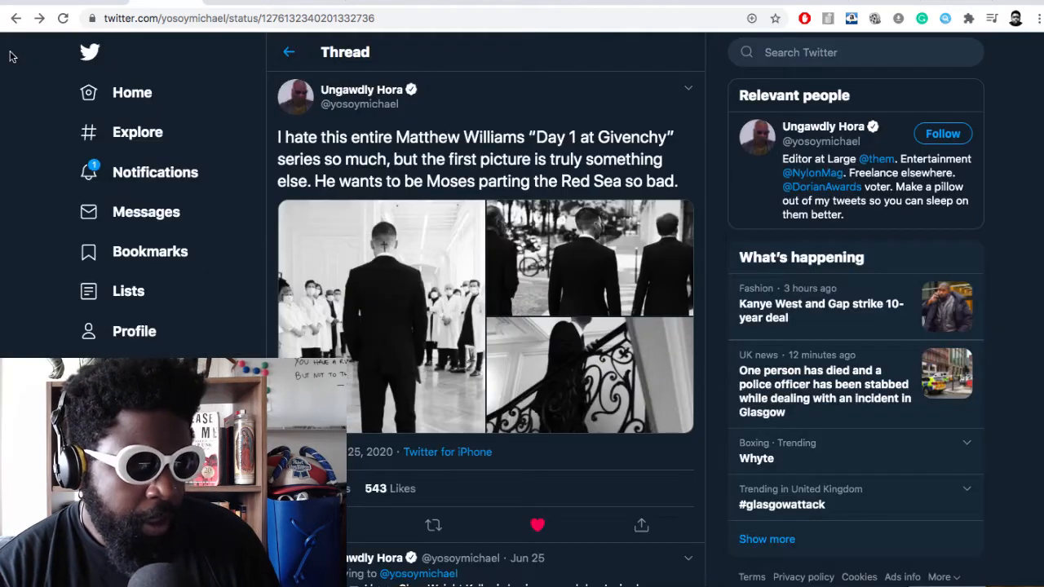